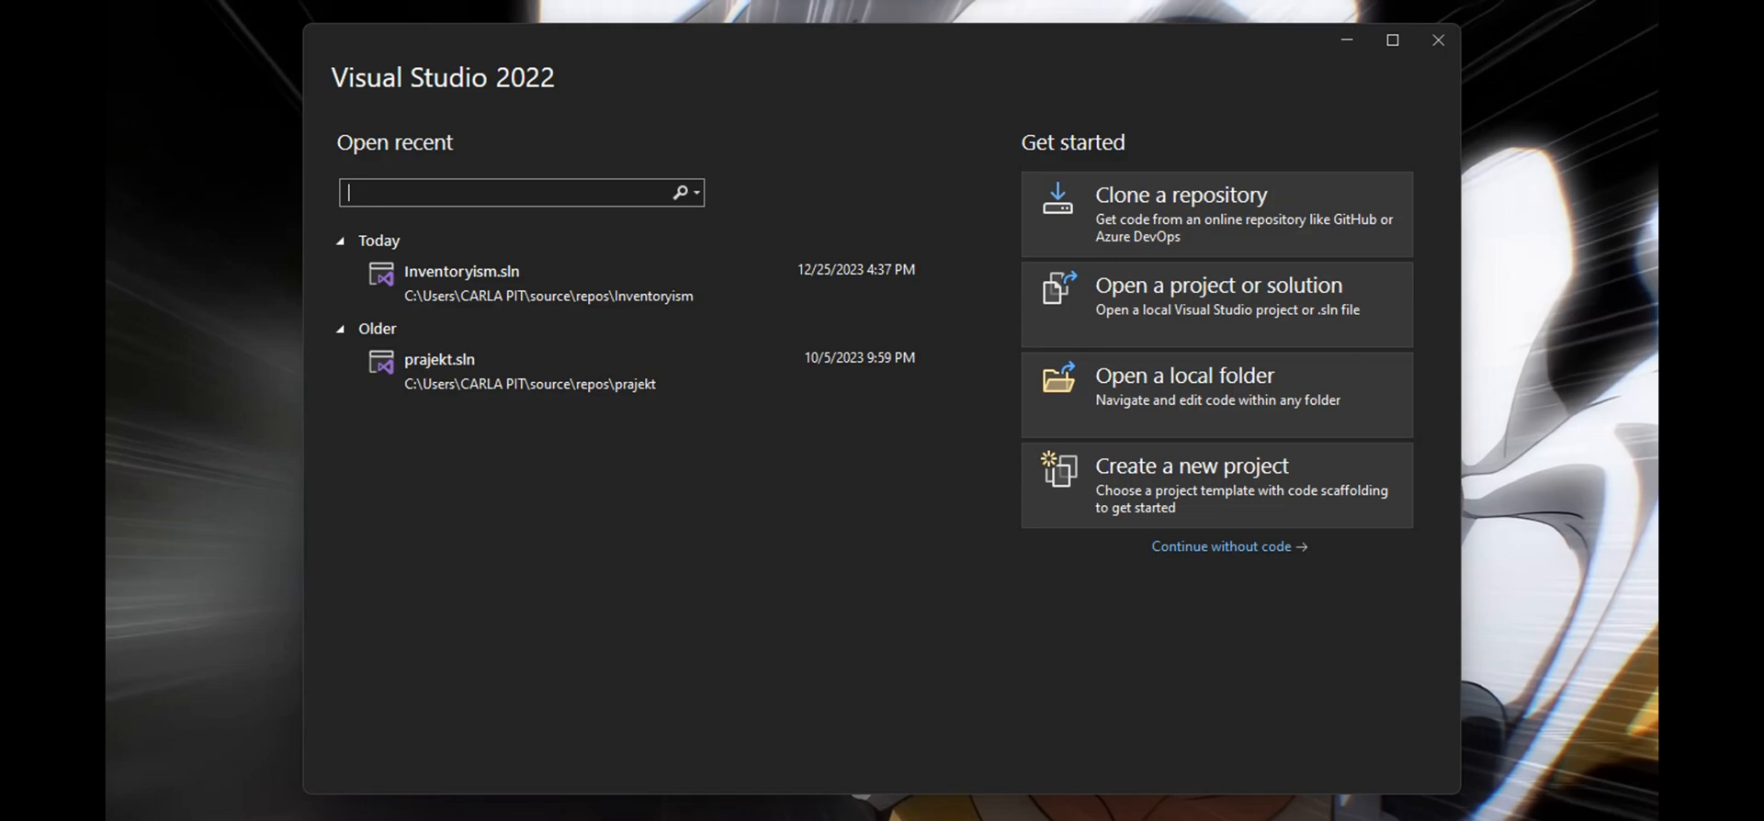
mouse_move(699, 213)
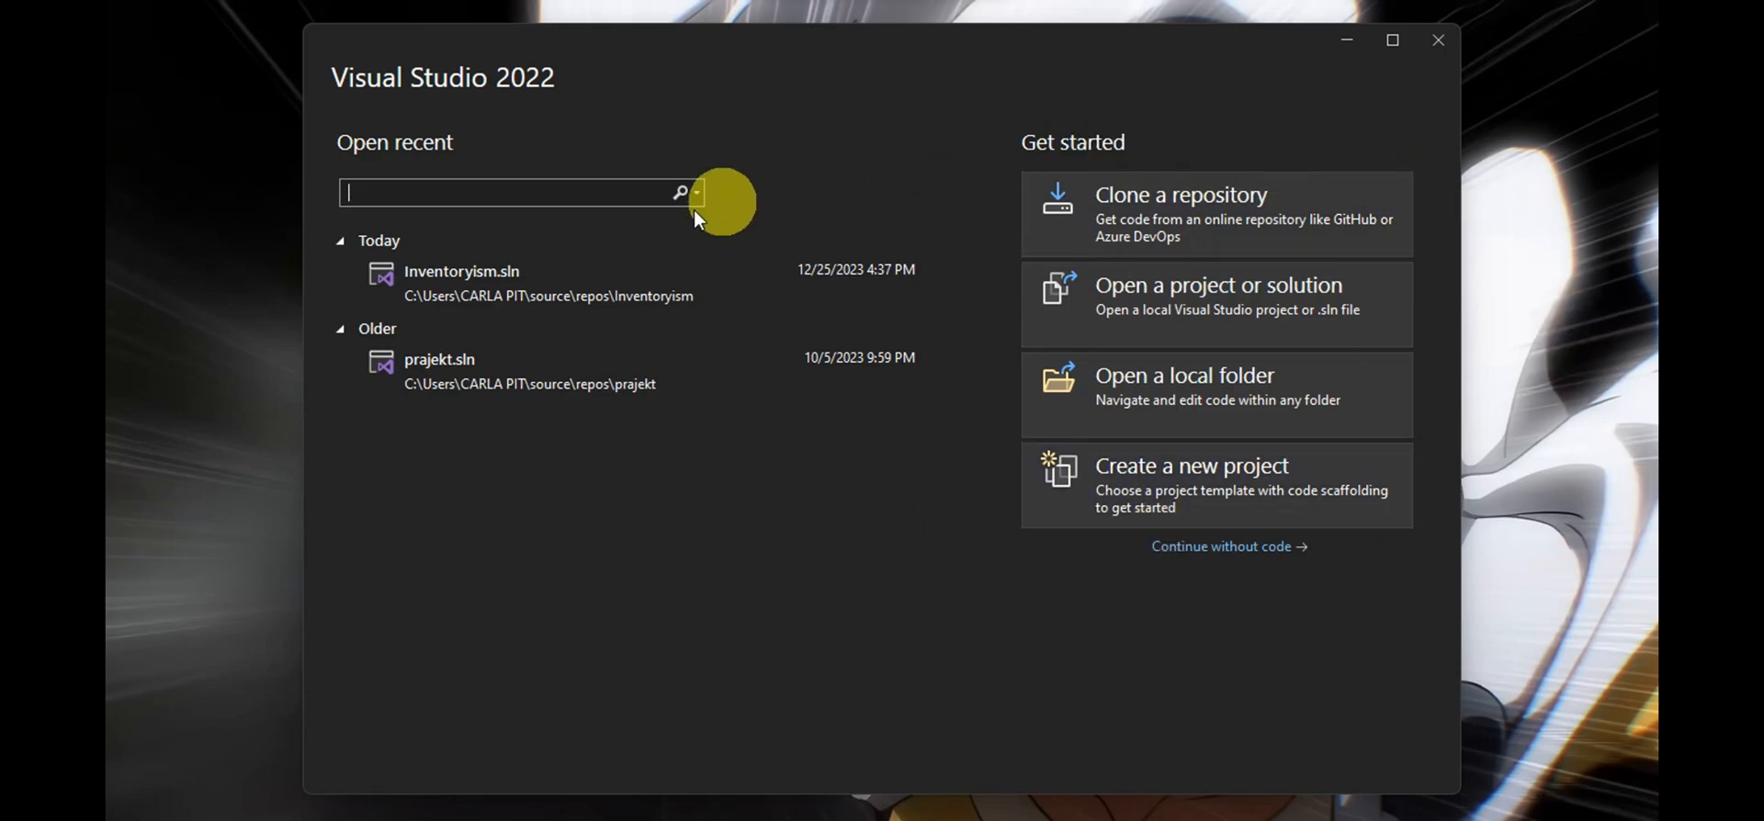
mouse_move(1345, 498)
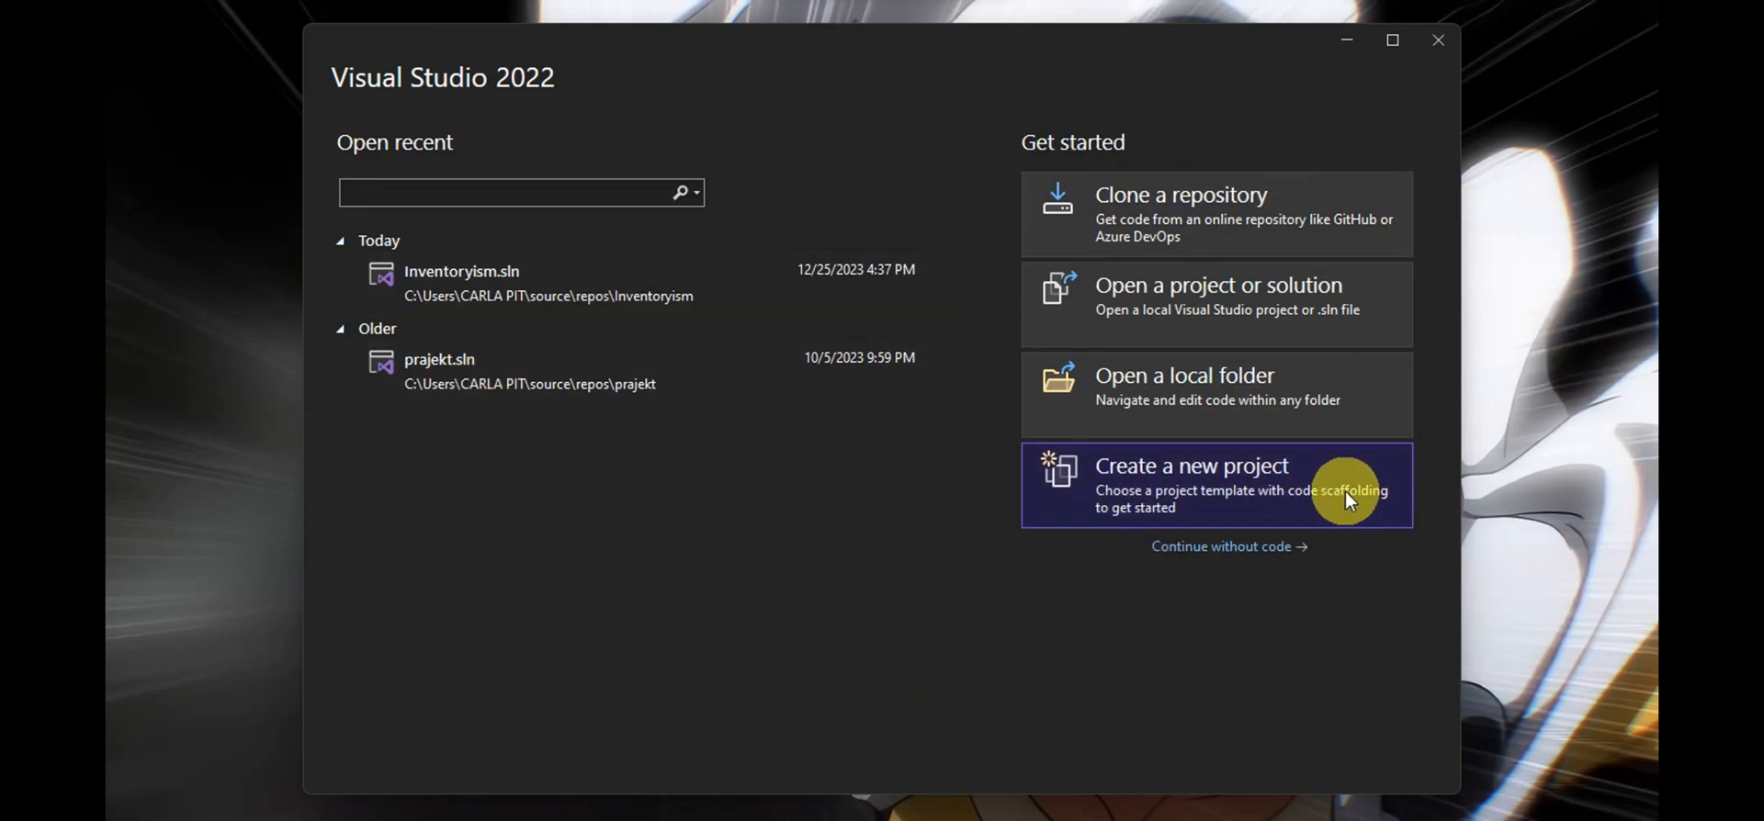
- Start creating a new Windows Forms App (C#) project from the start window
click(1191, 487)
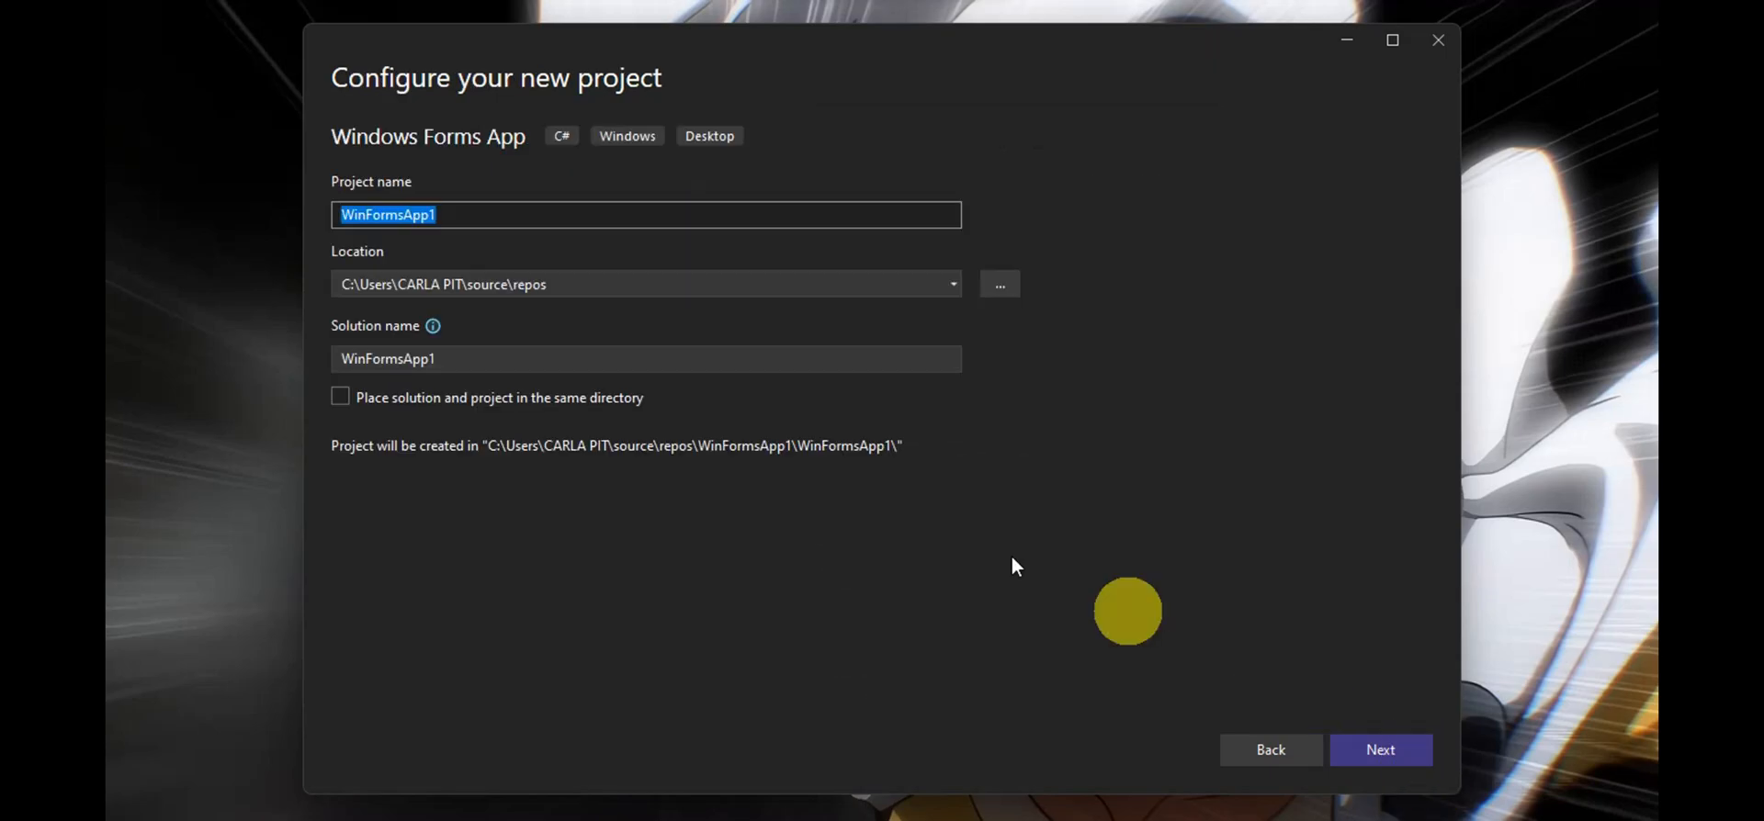
- Create the WinFormsApp1 project with the default name, location and .NET 6.0 framework
click(1380, 749)
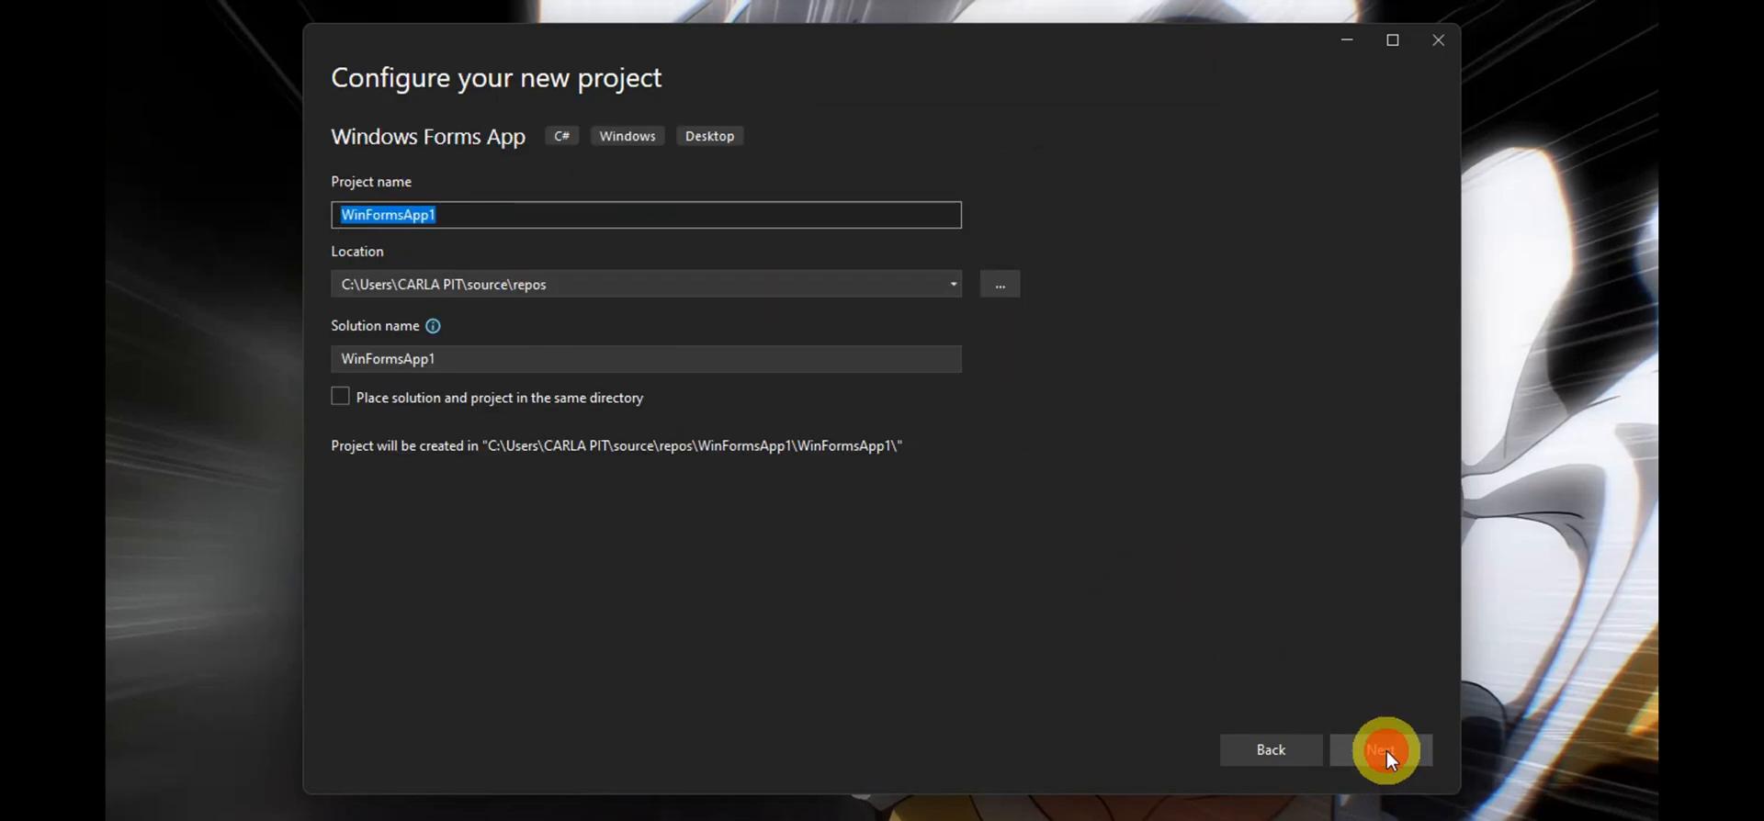
click(1381, 750)
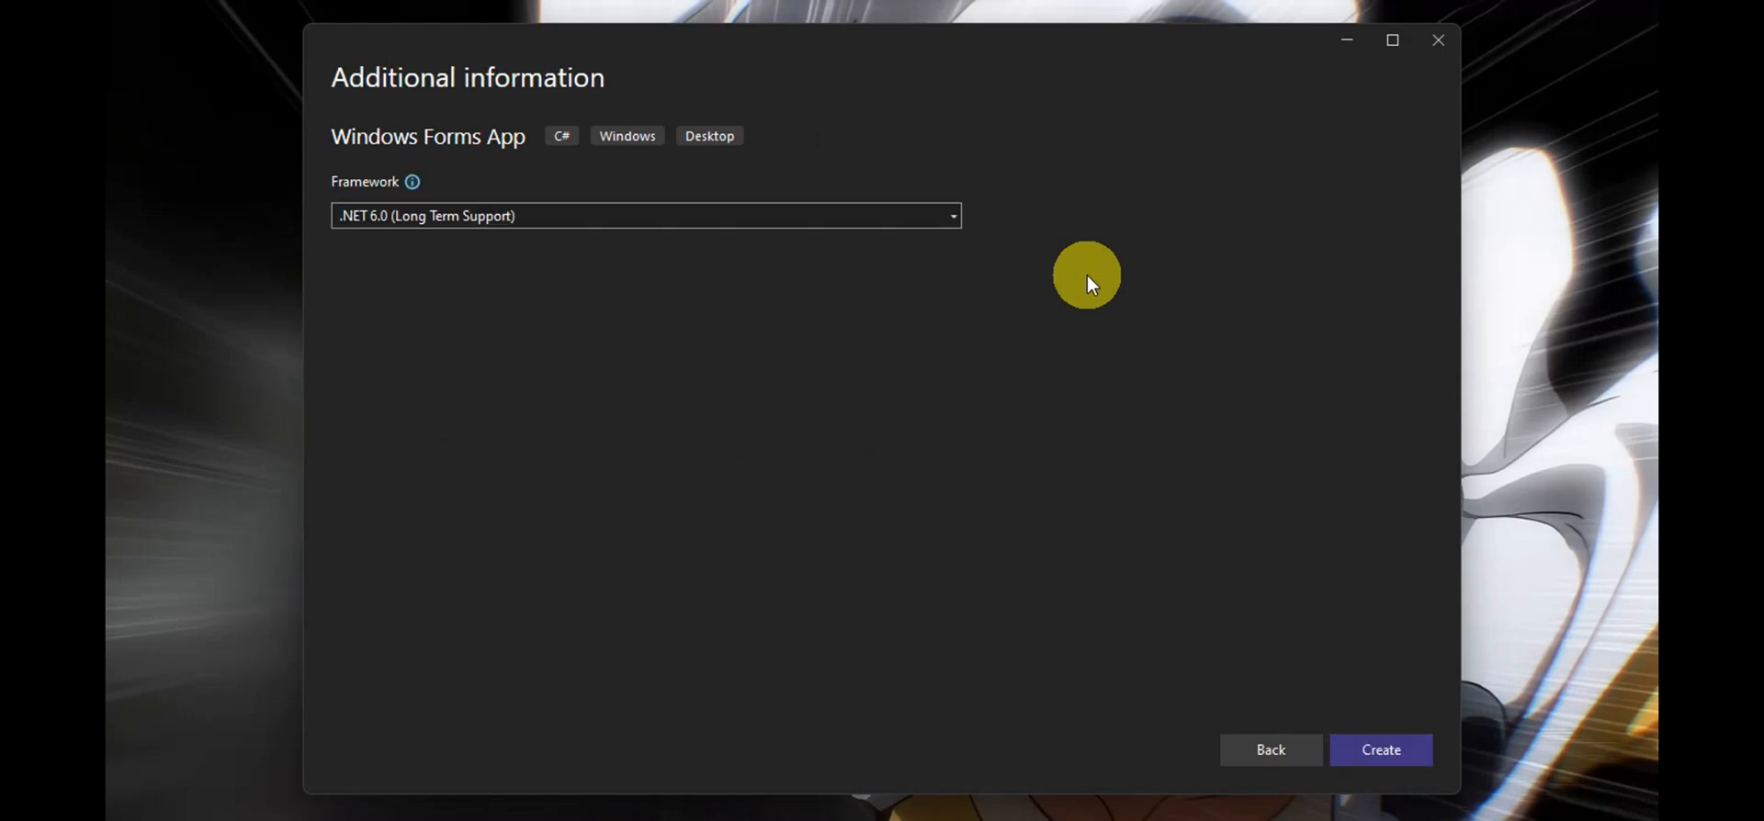
click(1380, 750)
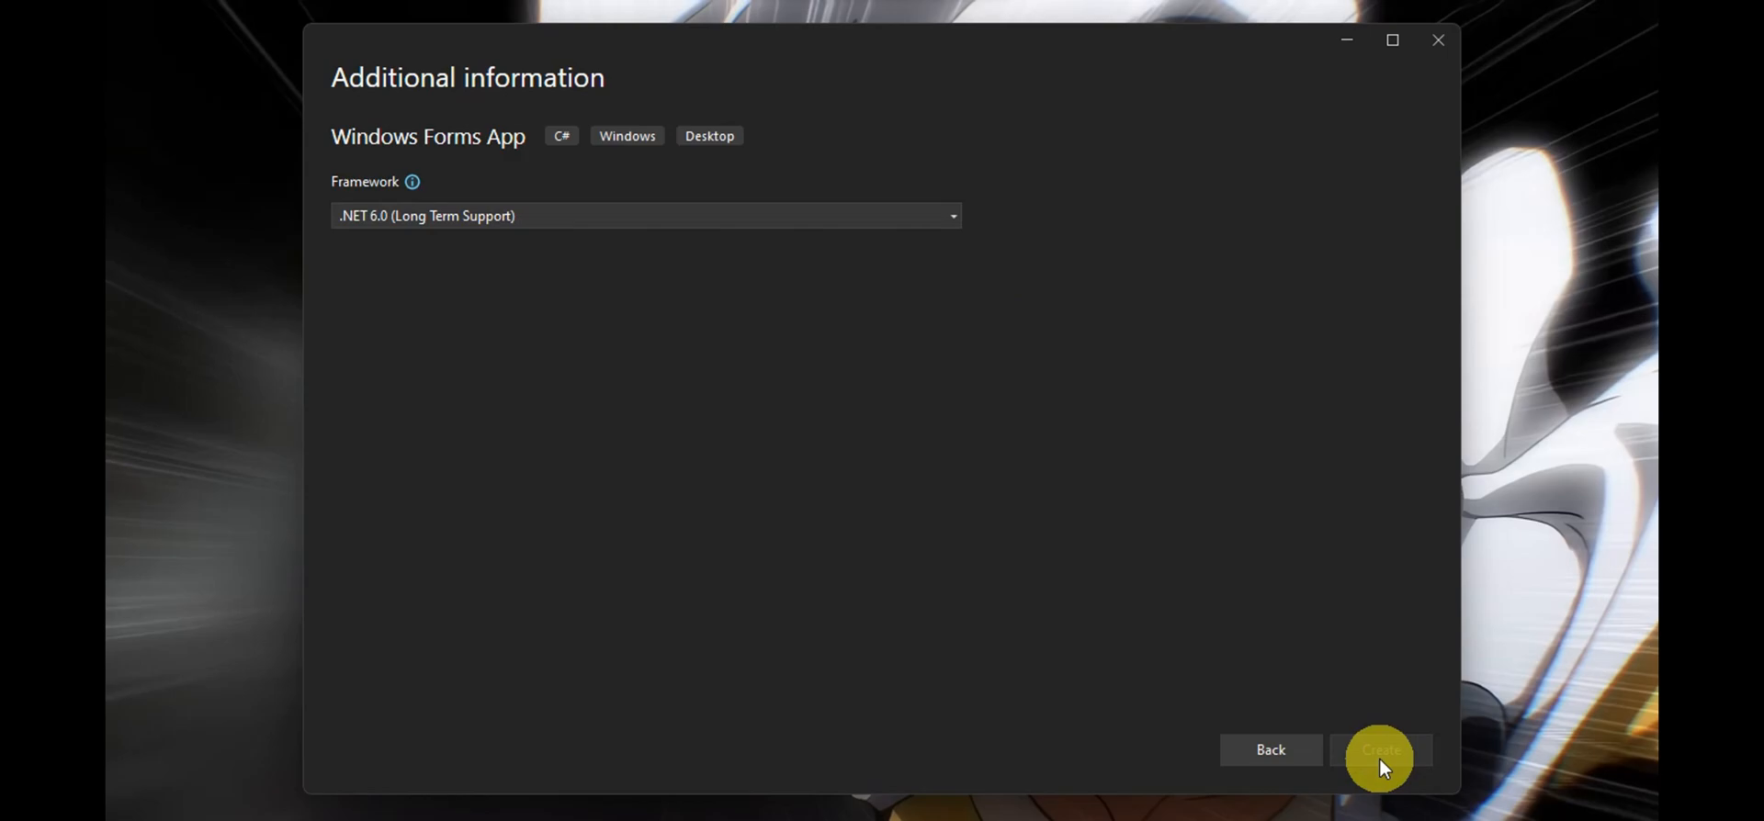
click(1380, 749)
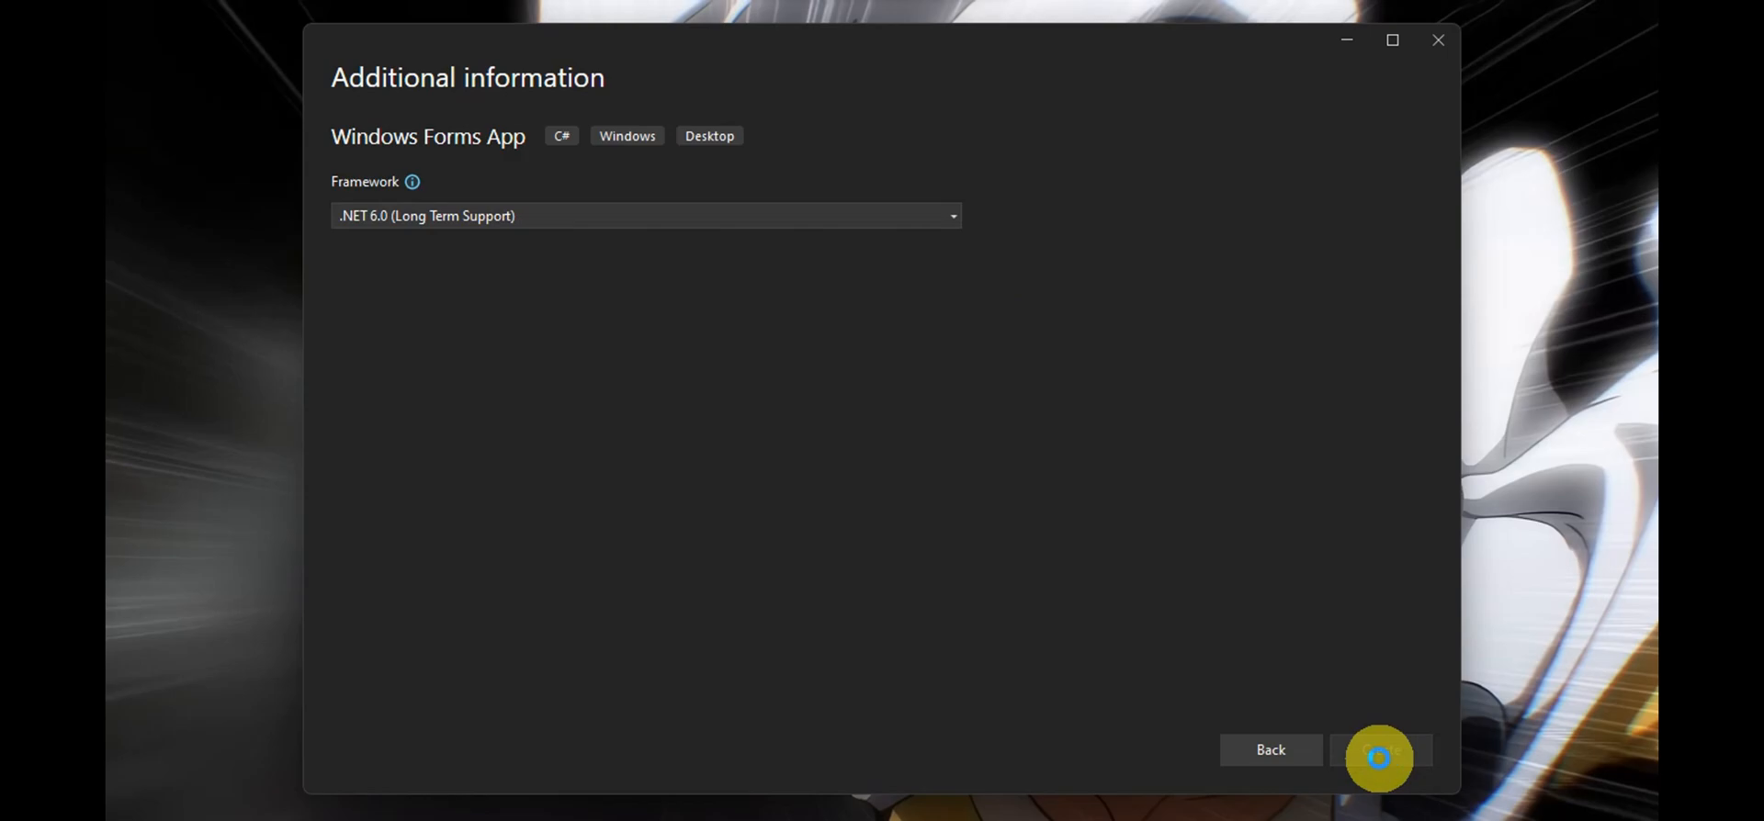
click(1380, 759)
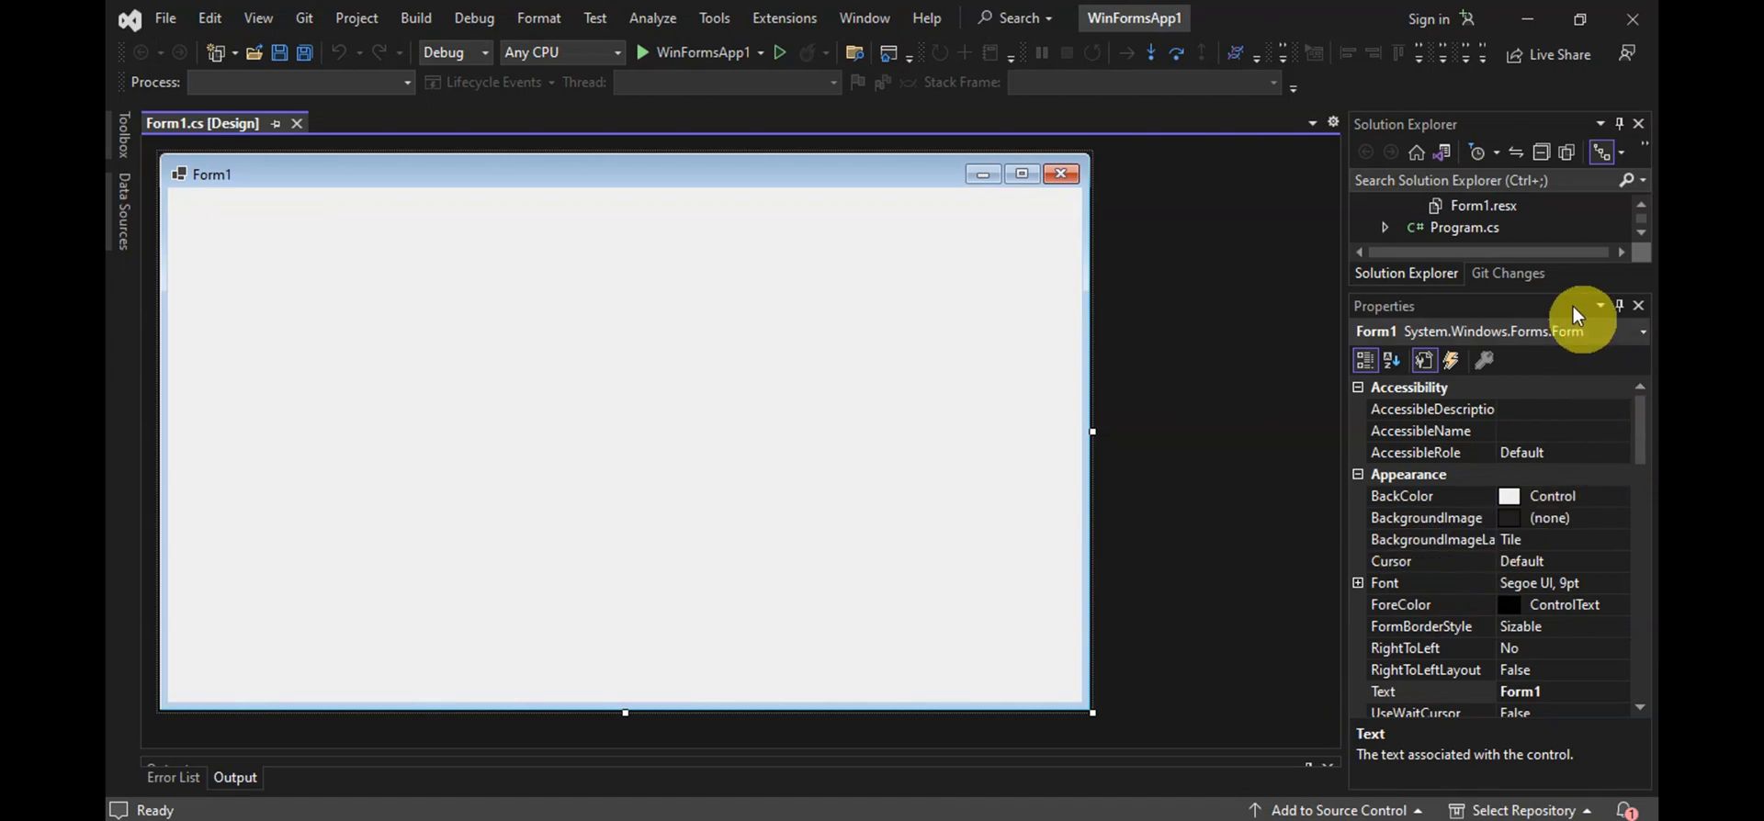
mouse_move(1483, 698)
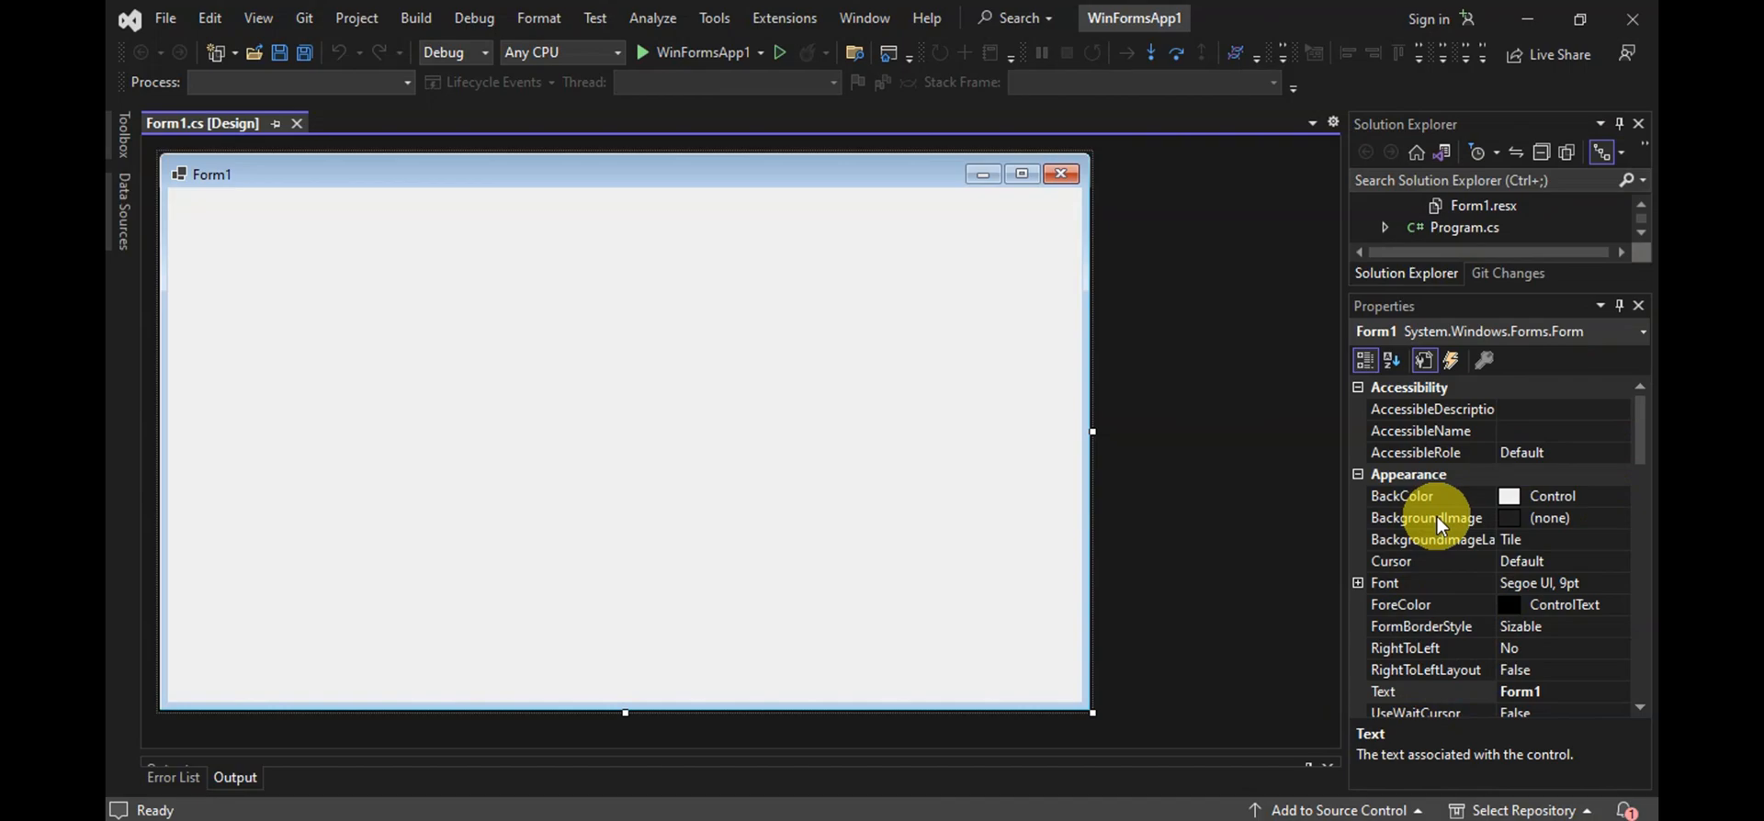
- Bring up the resource picker for Form1's BackgroundImage property
click(1426, 518)
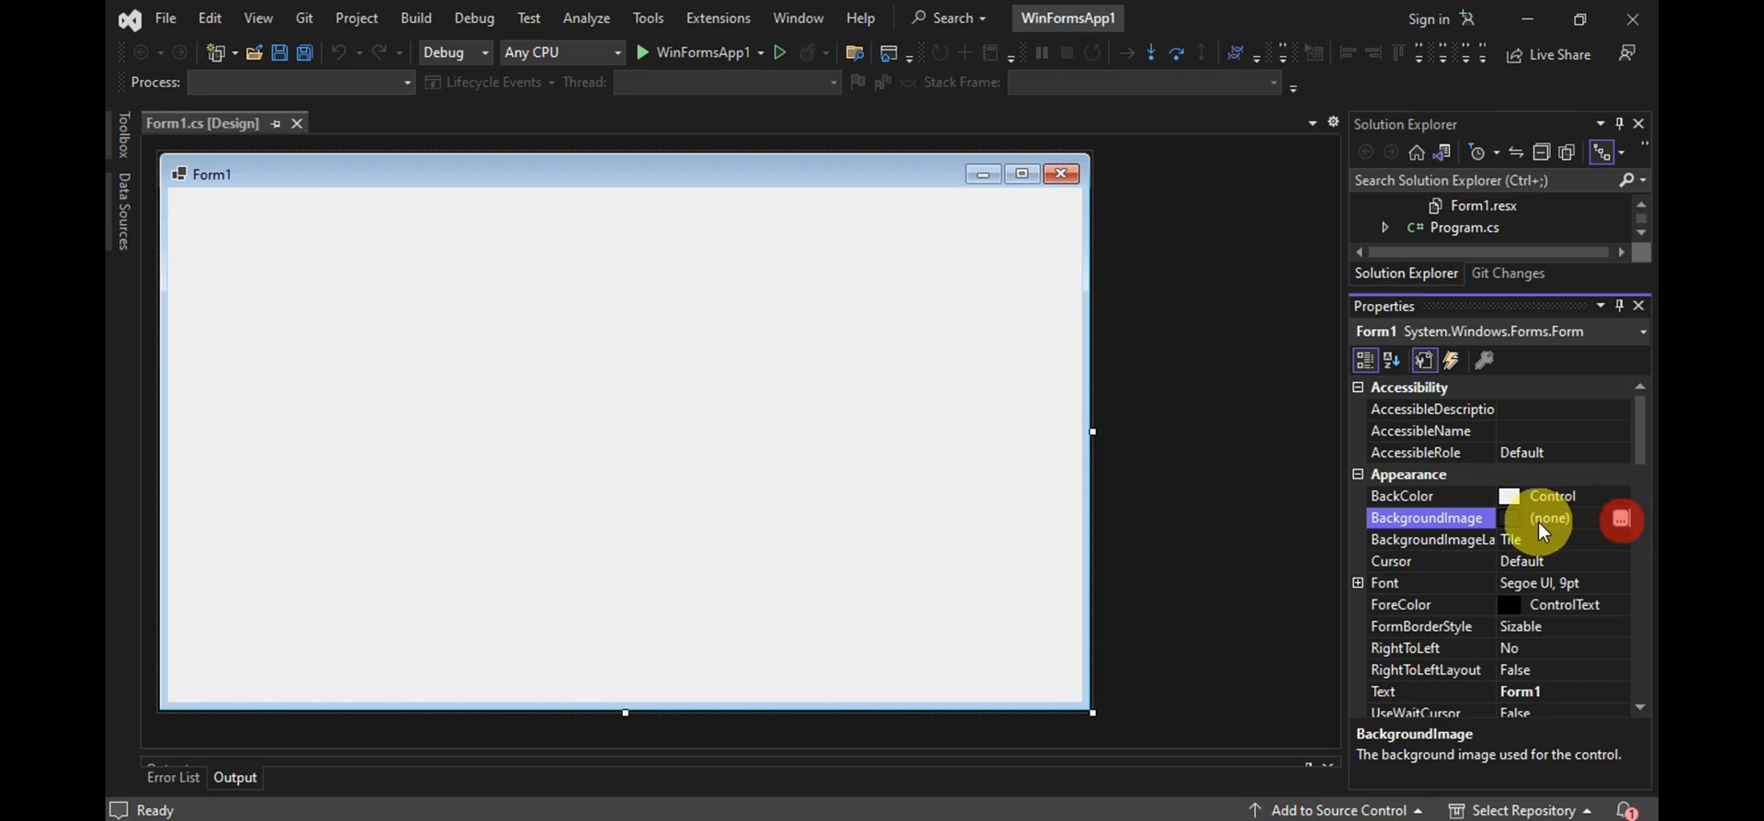
click(1620, 518)
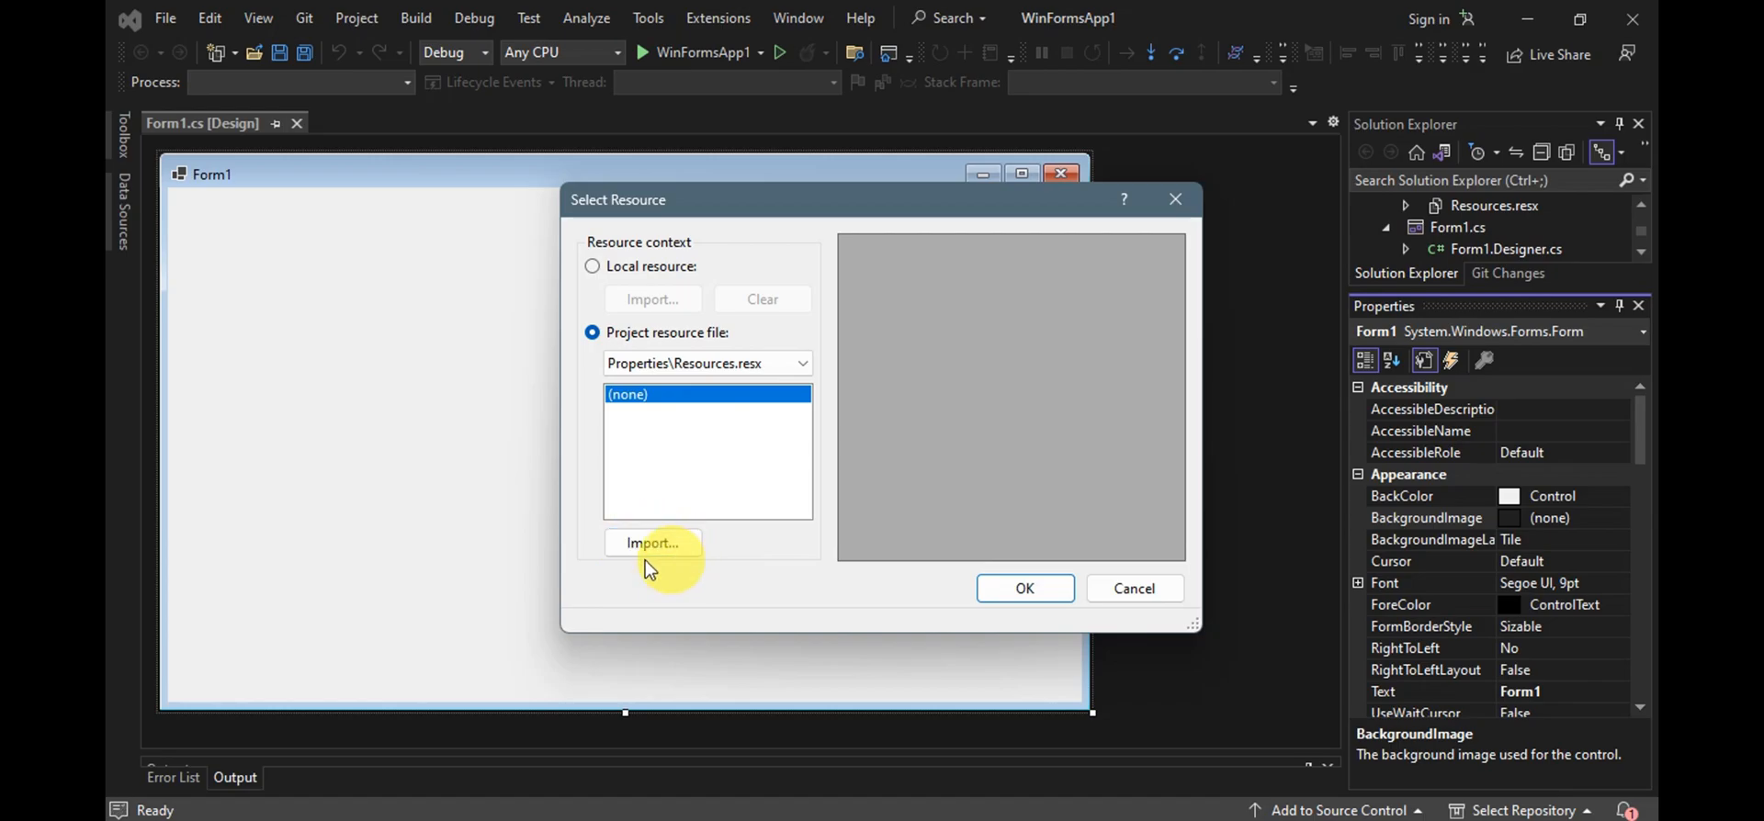
- Import the floral 'Never Give Up' image from Downloads and apply it as Form1's background
click(652, 544)
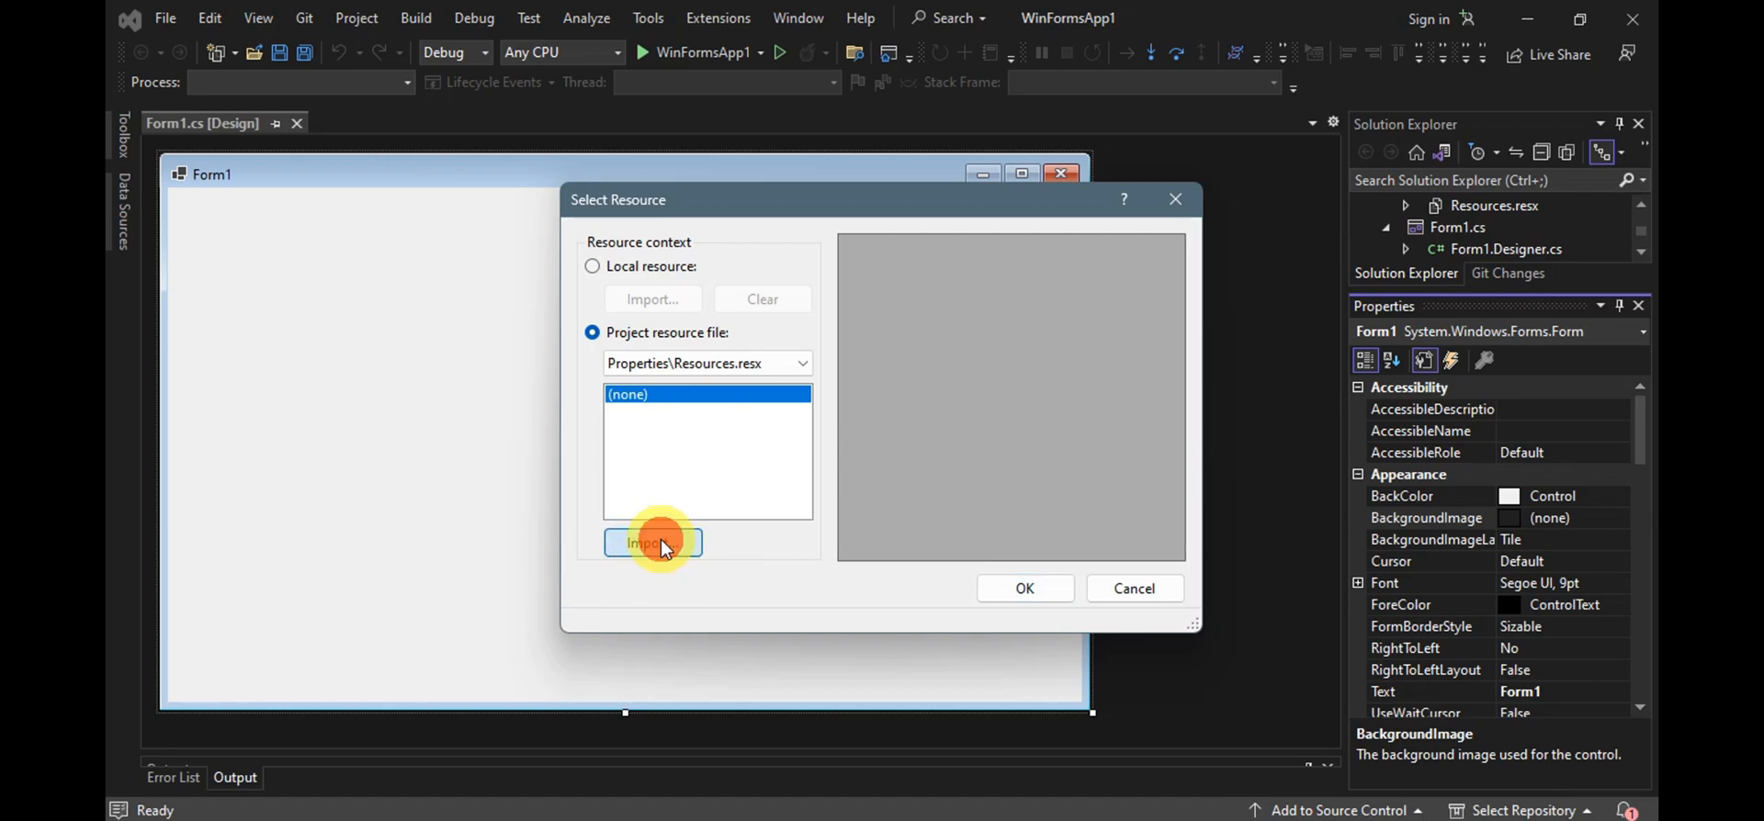
click(652, 544)
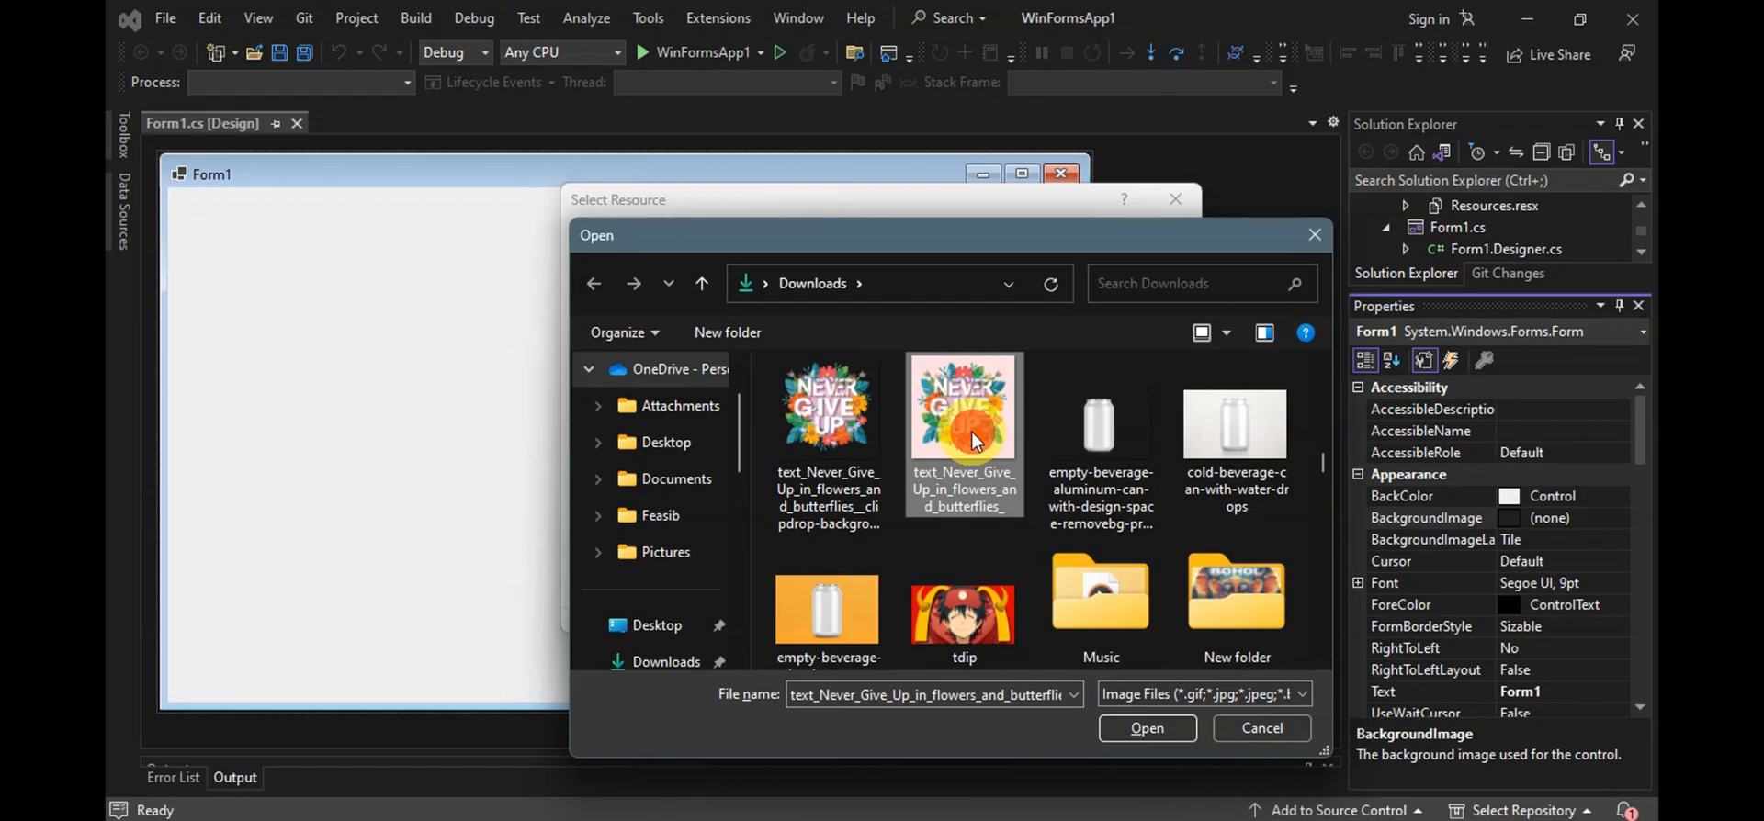
click(1146, 728)
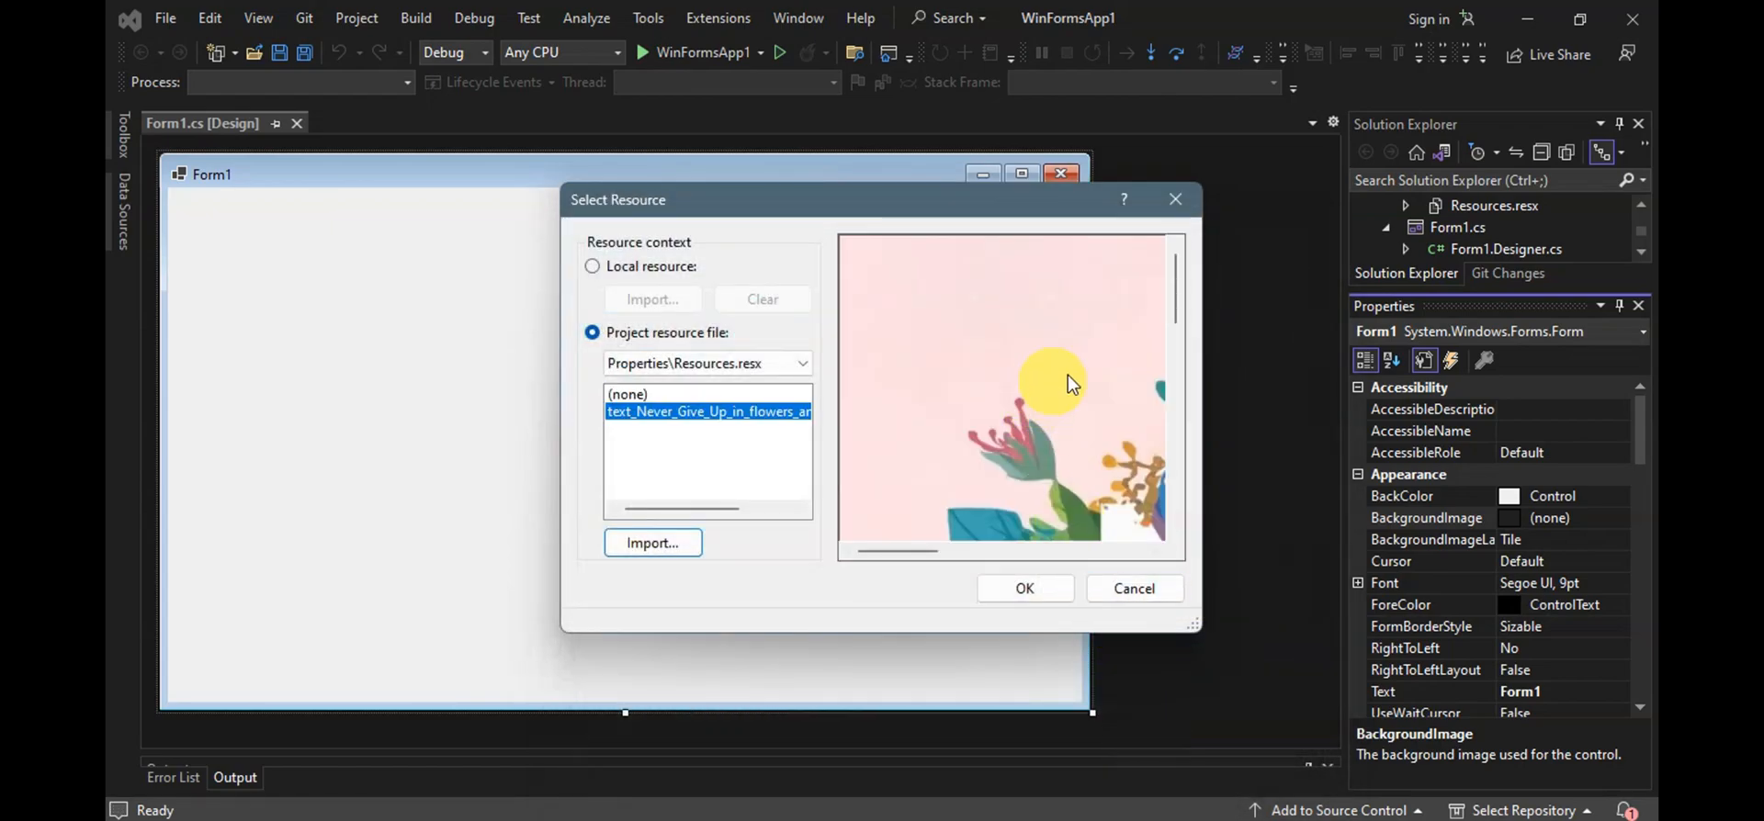
mouse_move(1046, 372)
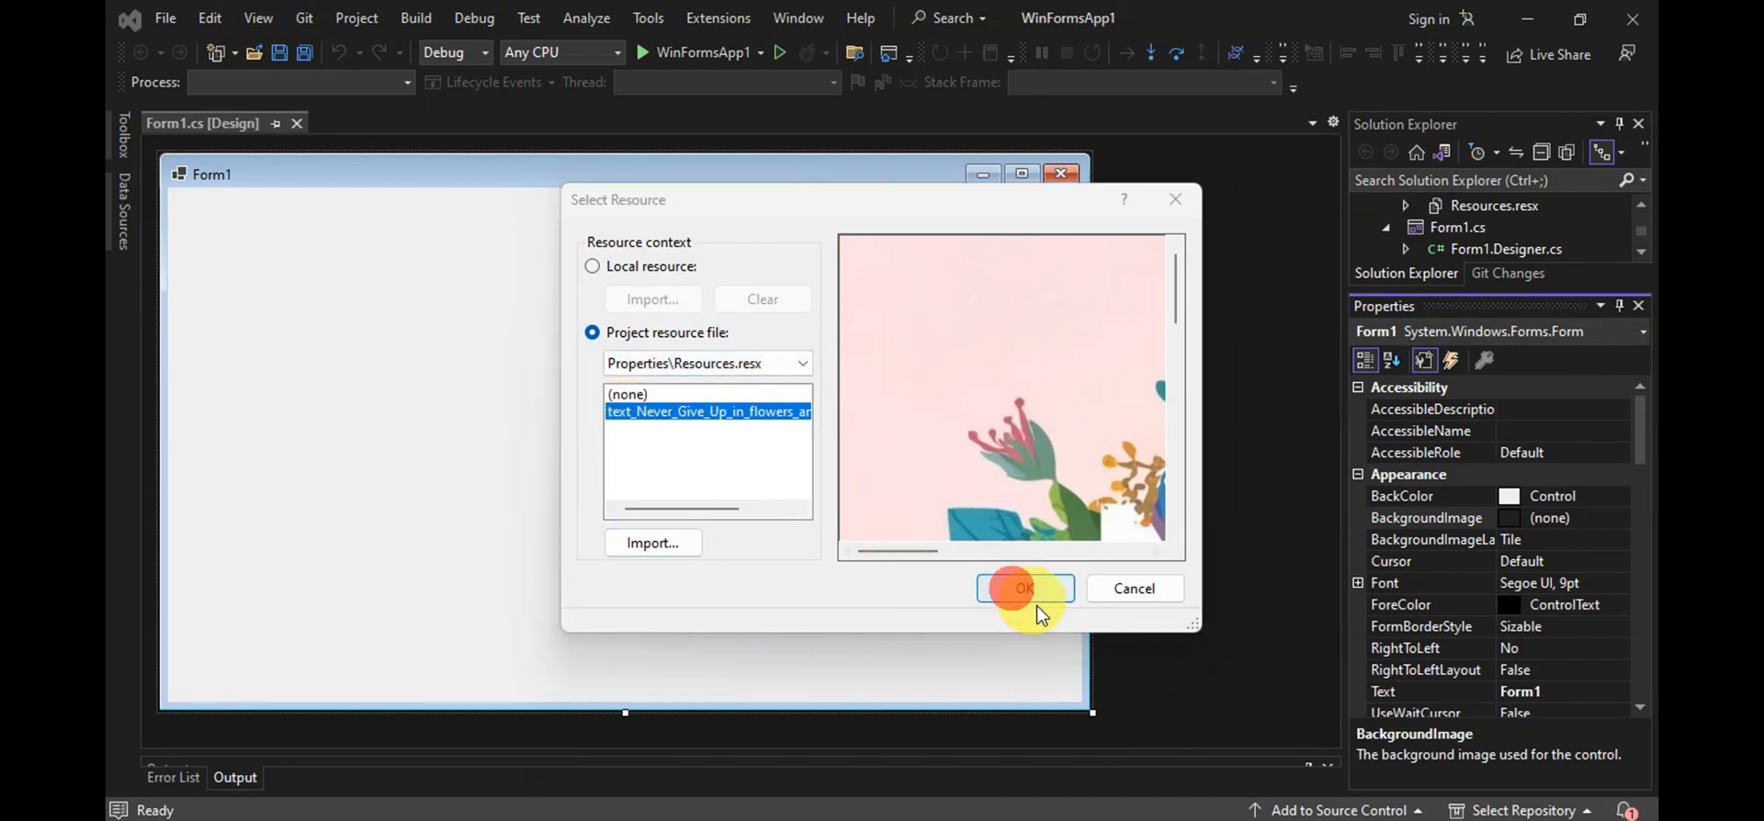
click(1023, 588)
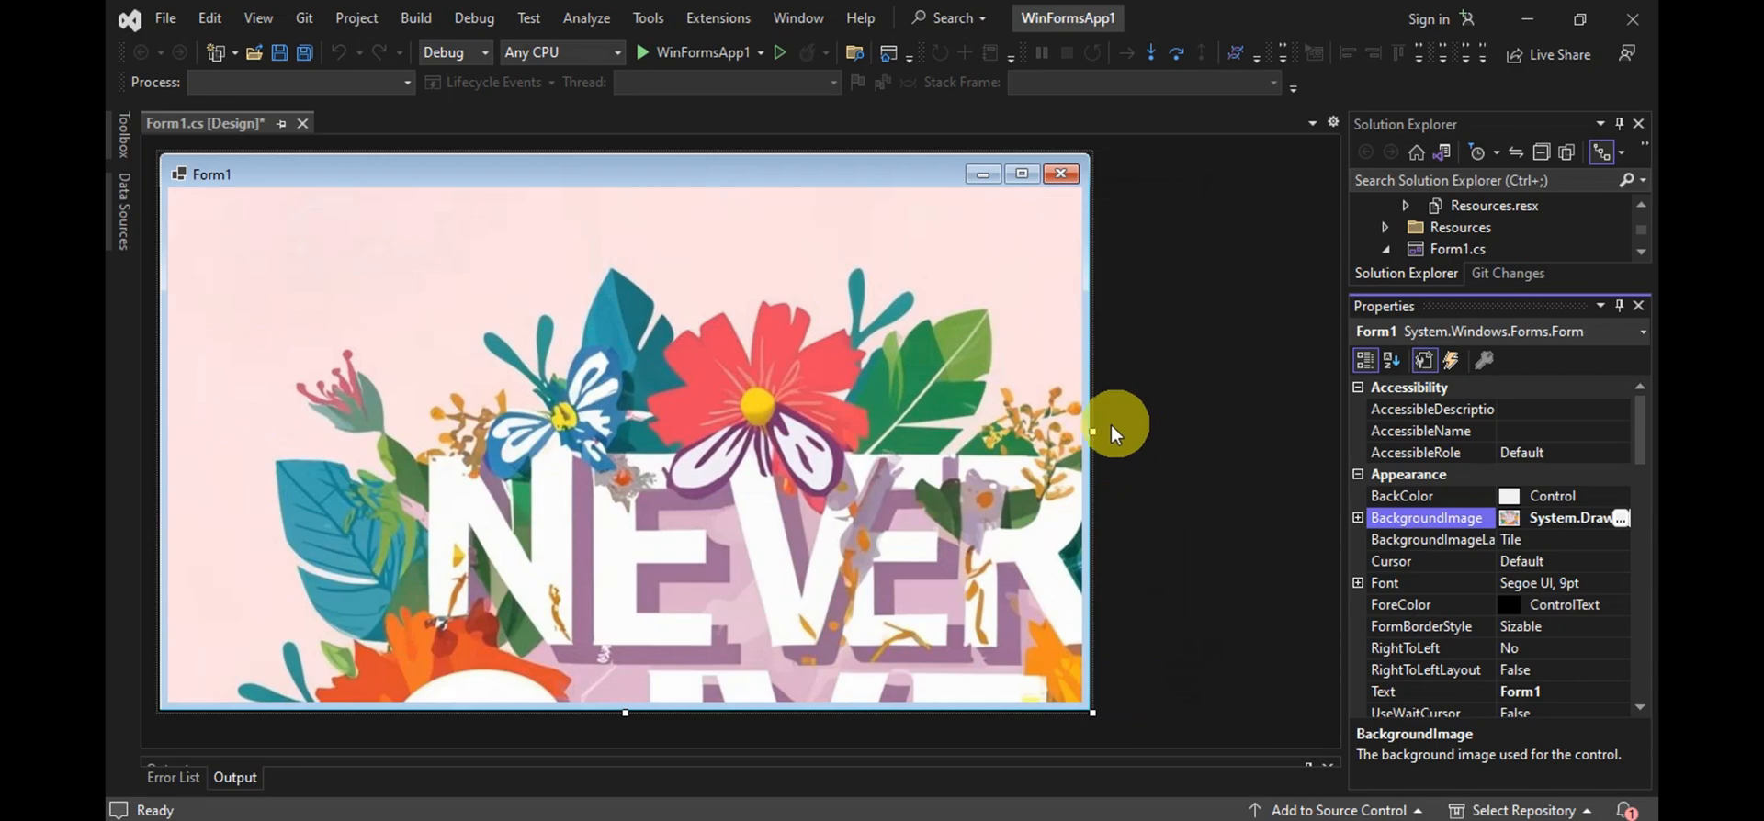